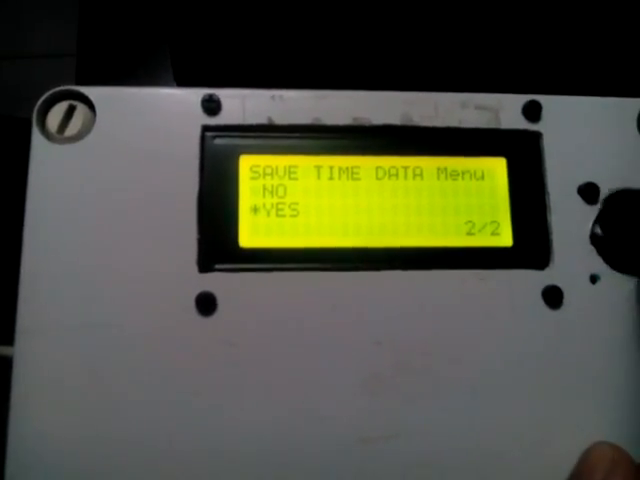
# Confirm YES in the SAVE TIME DATA menu to save and return to Main Menu
pyautogui.click(597, 215)
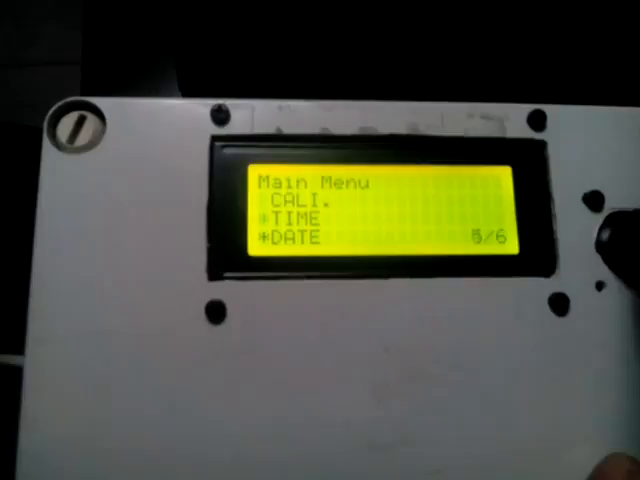